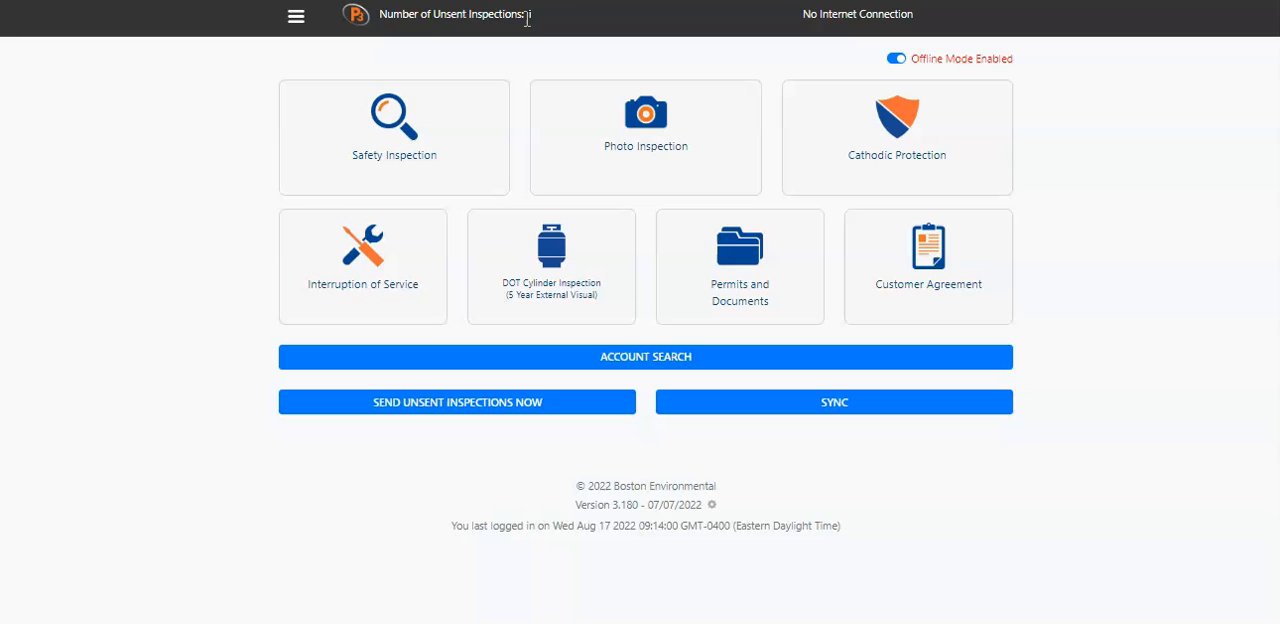
# Turn off Offline Mode and send the one pending unsent inspection, confirming with Yes
pyautogui.click(895, 58)
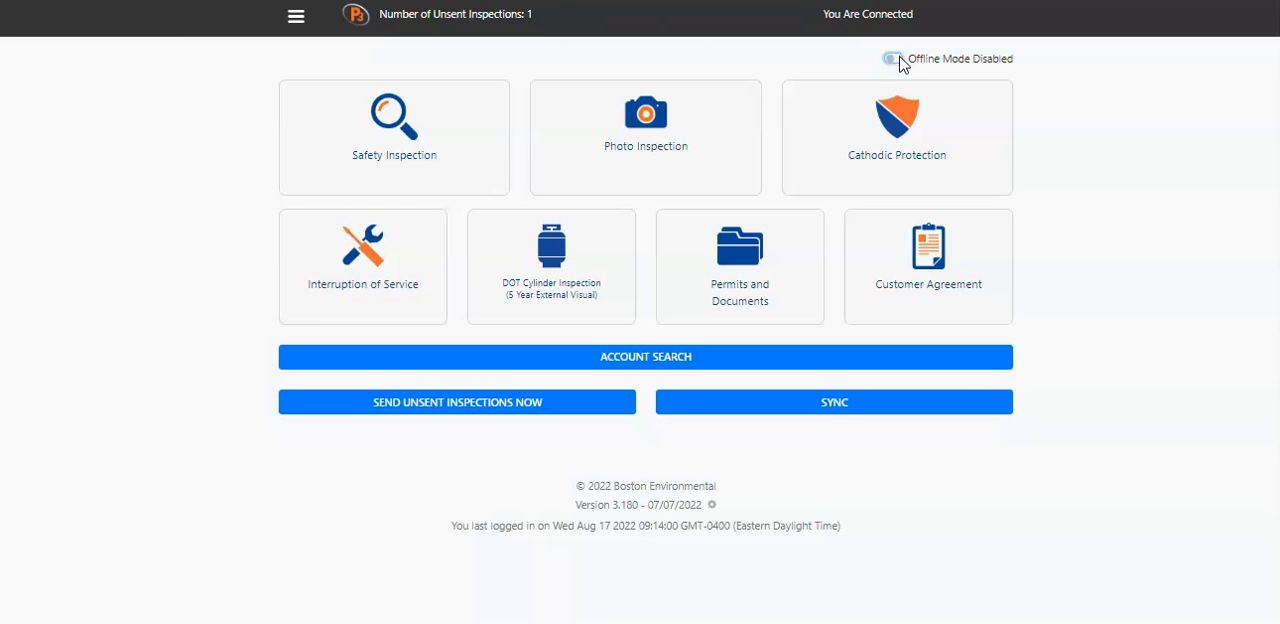
pyautogui.click(457, 402)
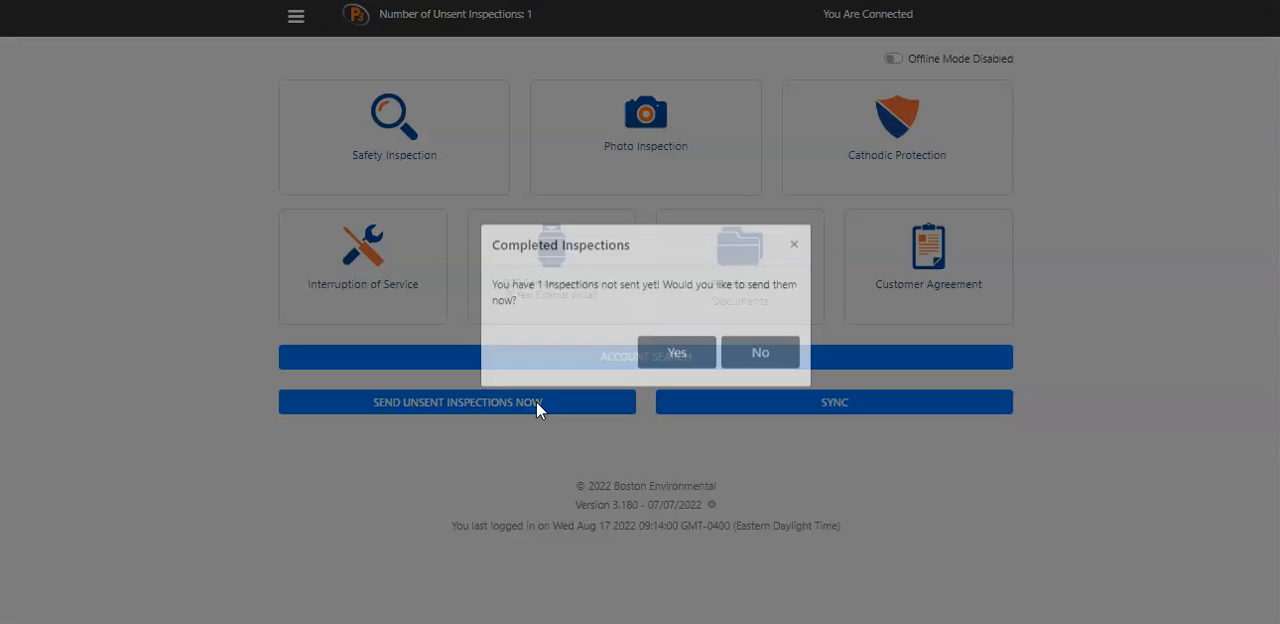
pyautogui.click(677, 352)
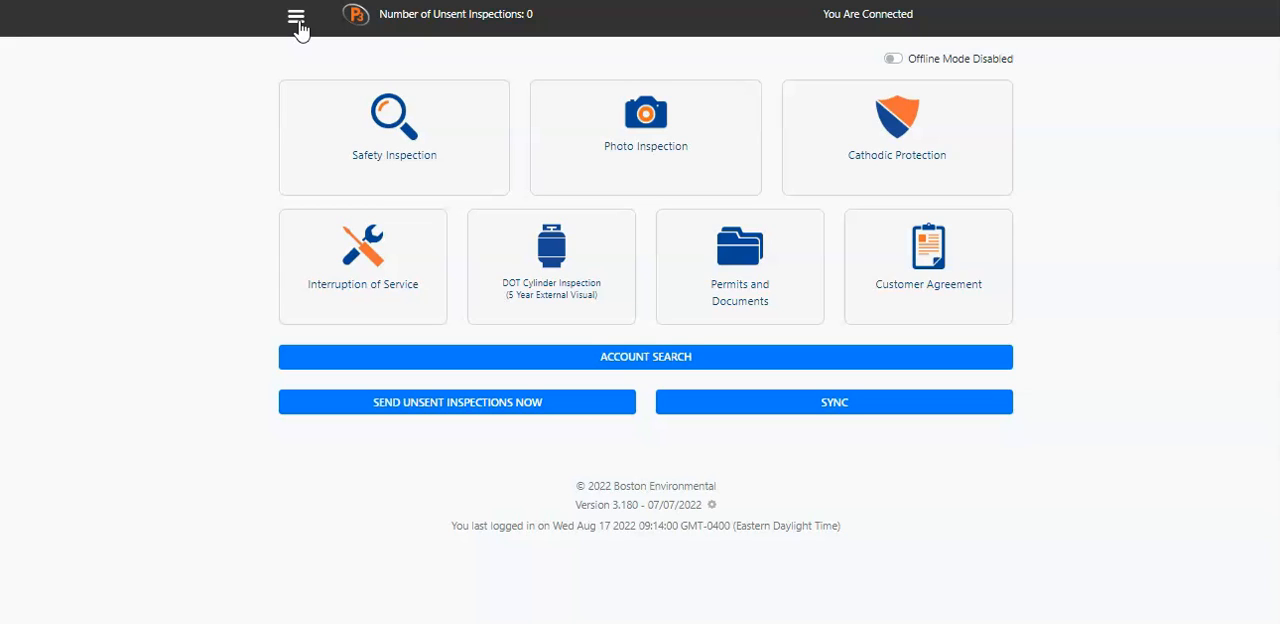
# Choose LOGOUT from the hamburger menu to reach the login screen
pyautogui.click(296, 17)
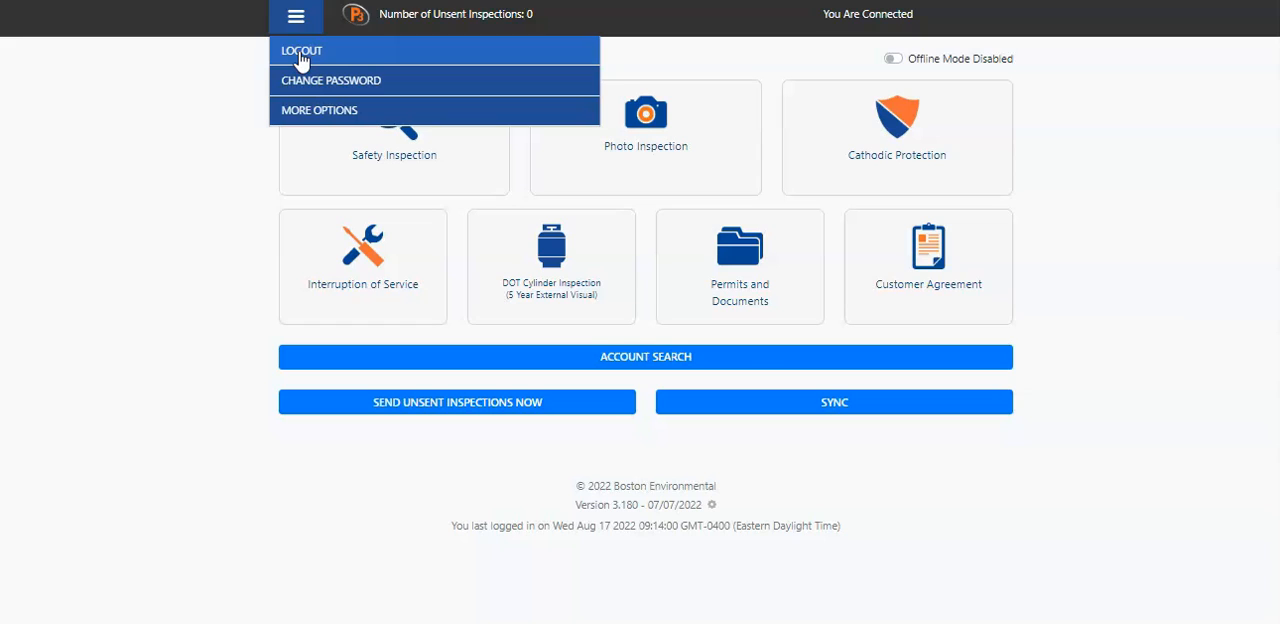
pyautogui.click(301, 50)
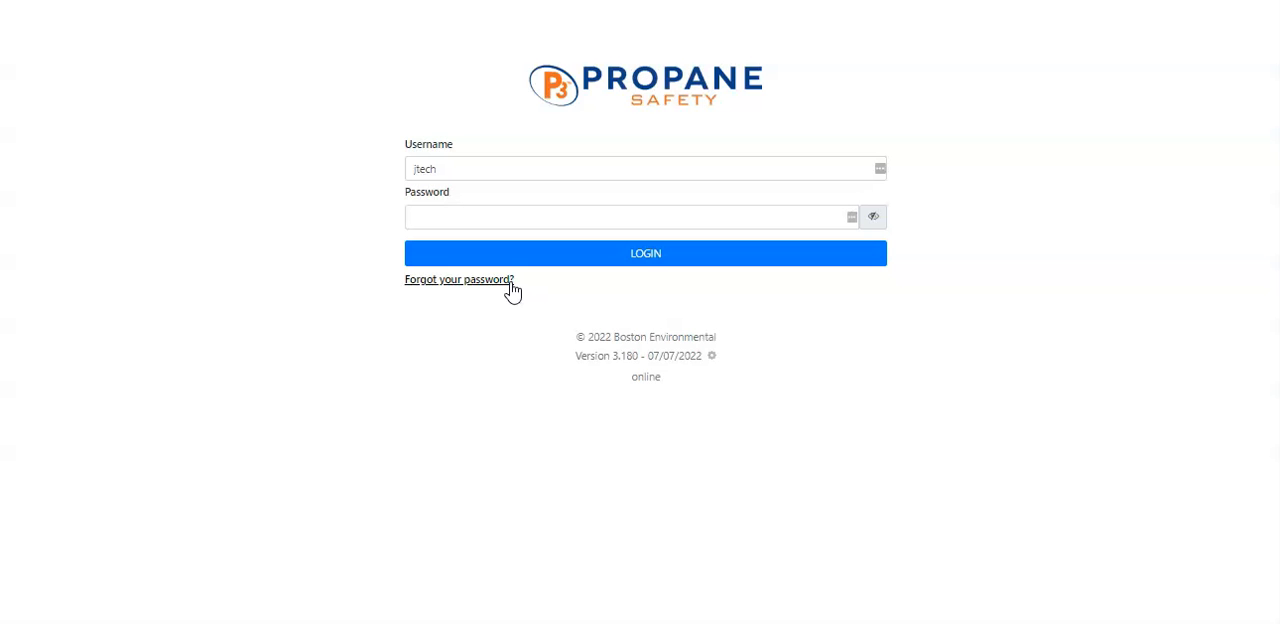
# View the Forgot your password? recovery page, then go back to login
pyautogui.click(459, 279)
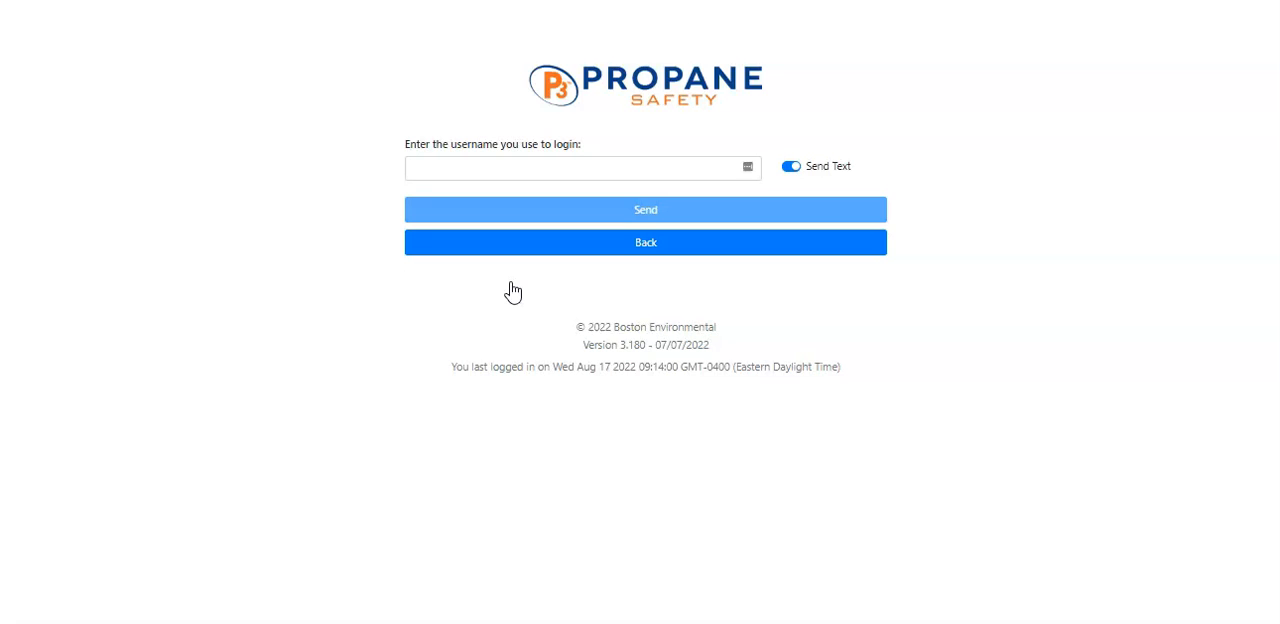
pyautogui.click(645, 209)
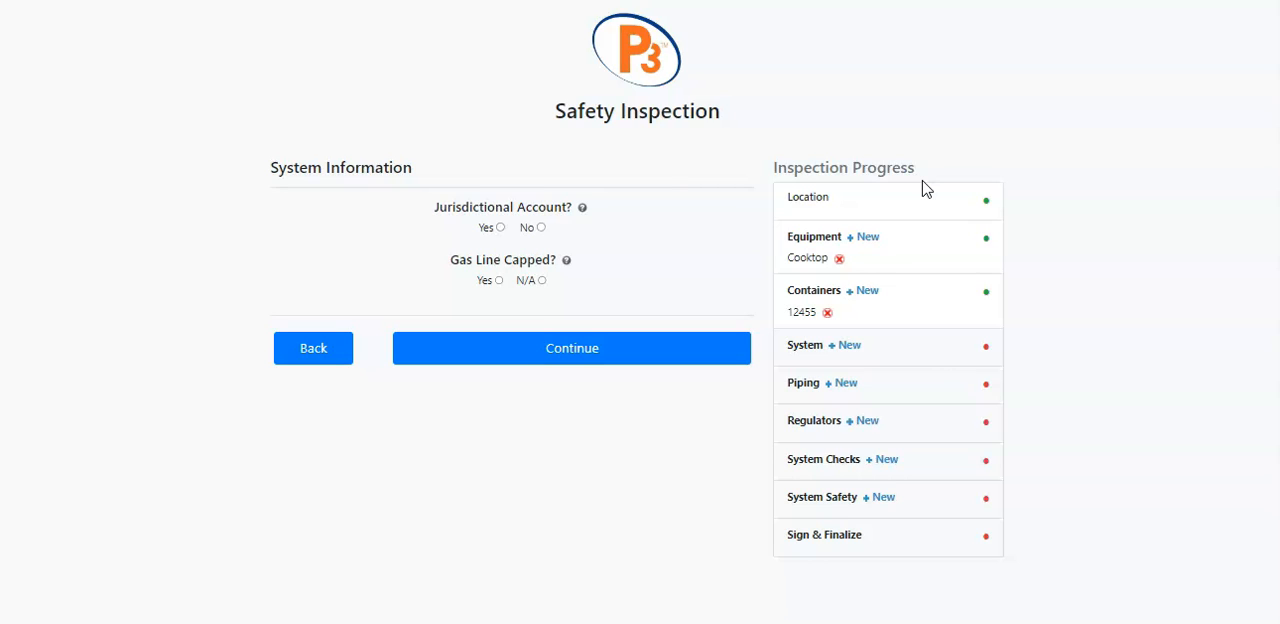
pyautogui.moveTo(987, 321)
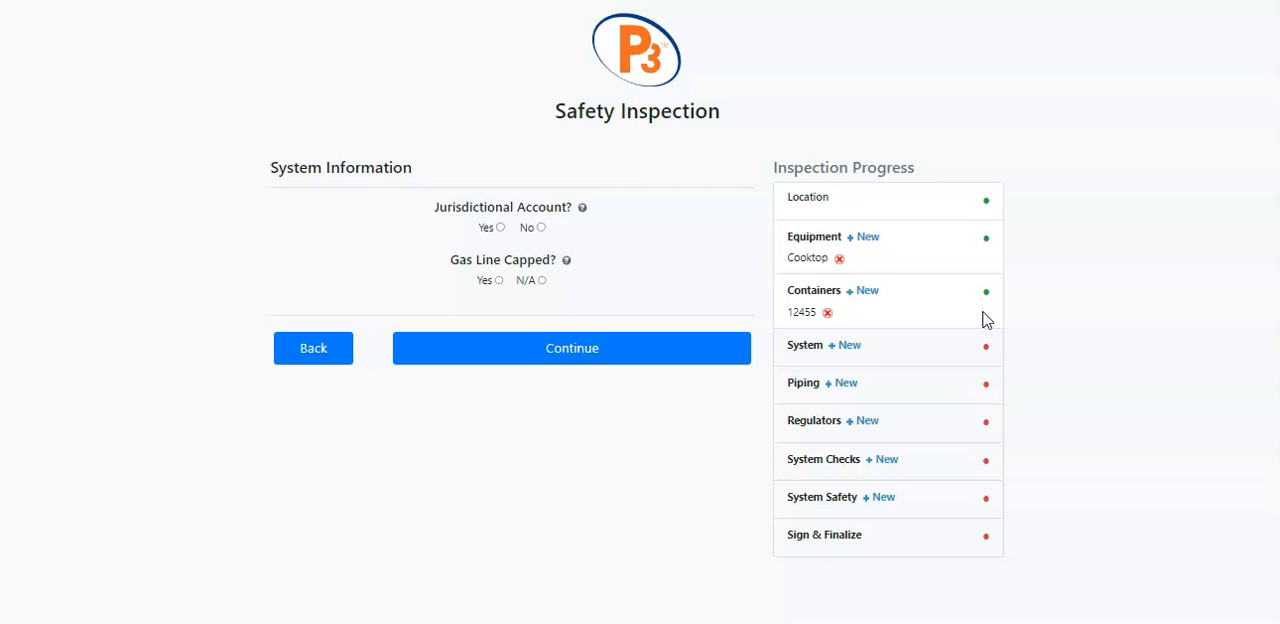
pyautogui.moveTo(997, 407)
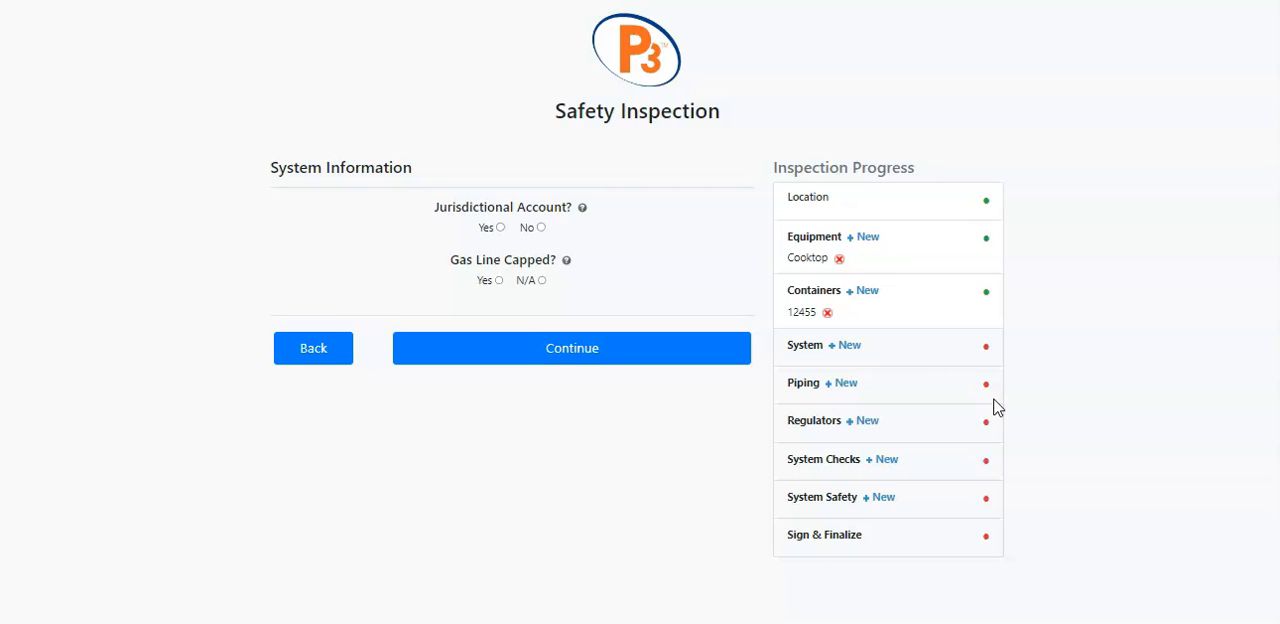
pyautogui.moveTo(858, 249)
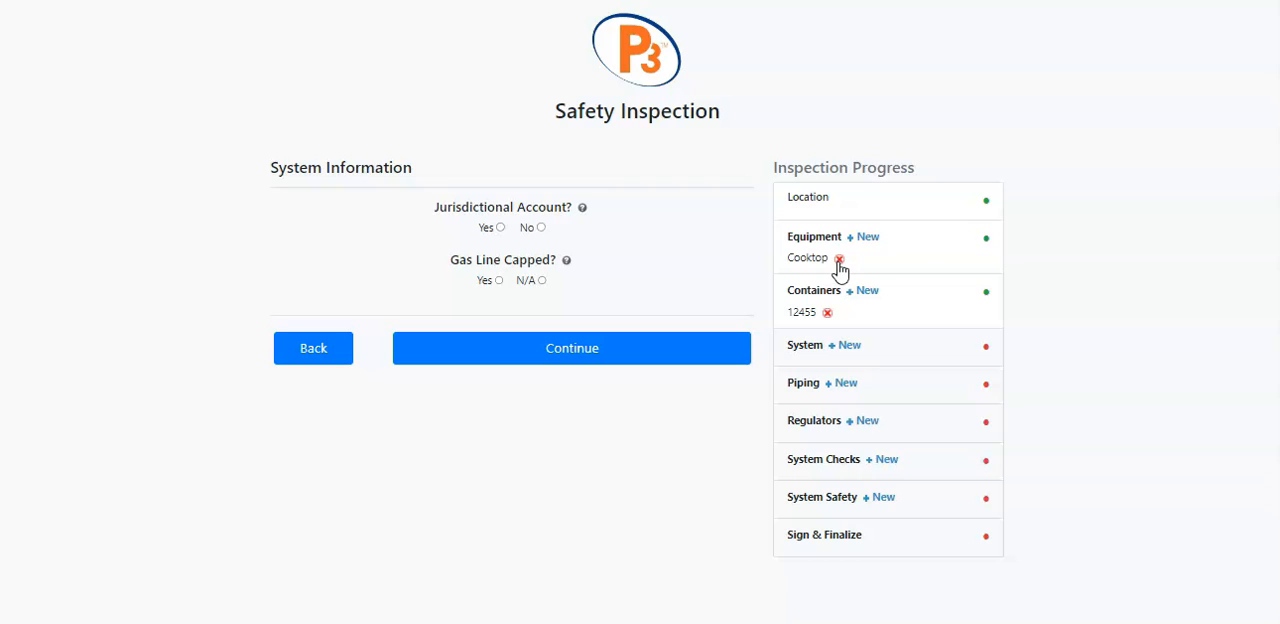
pyautogui.click(571, 348)
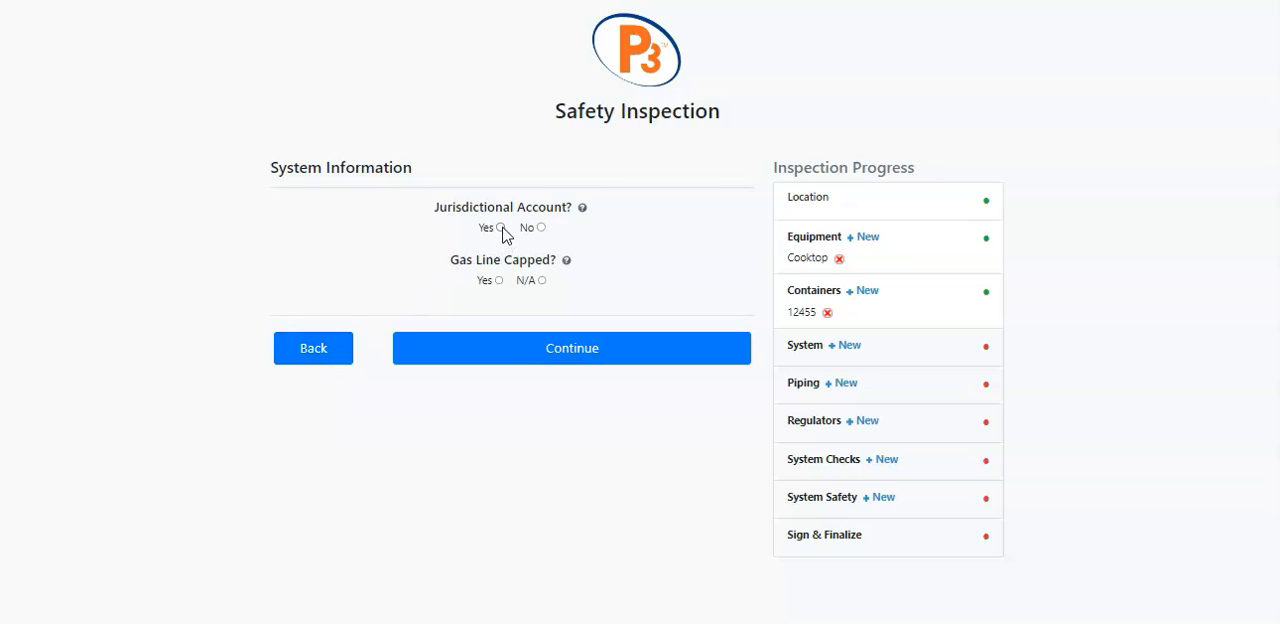
# Answer Yes to Jurisdictional Account and Gas Line Capped, then continue to Inspect Piping
pyautogui.click(500, 227)
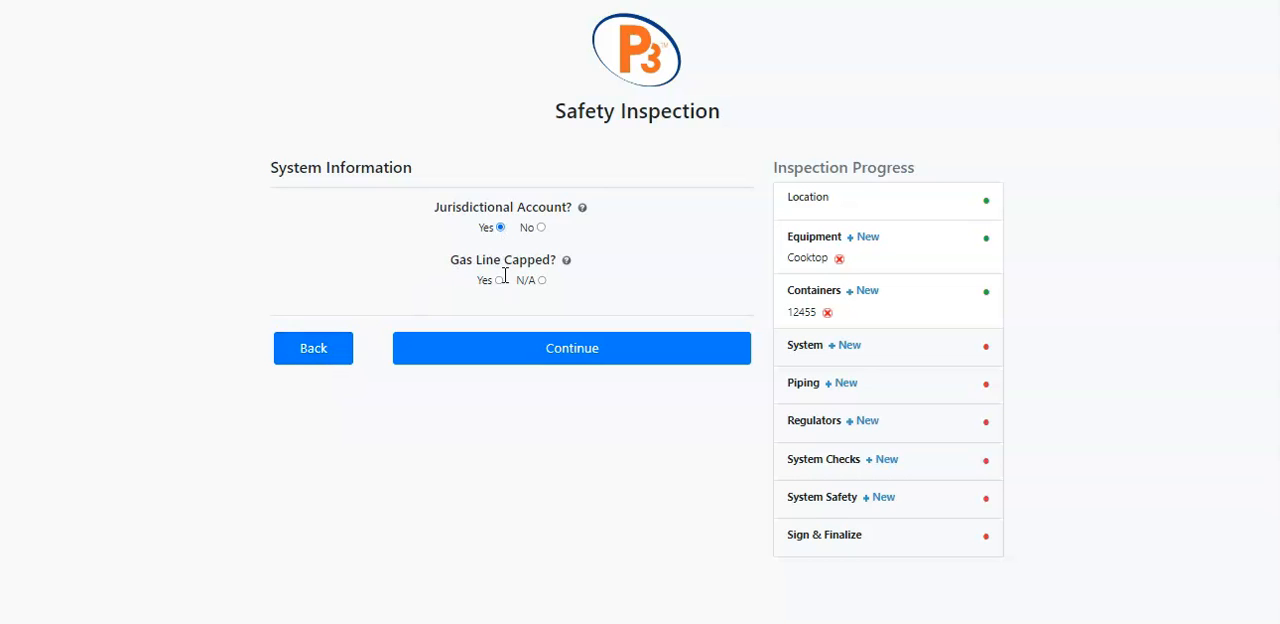
pyautogui.click(499, 280)
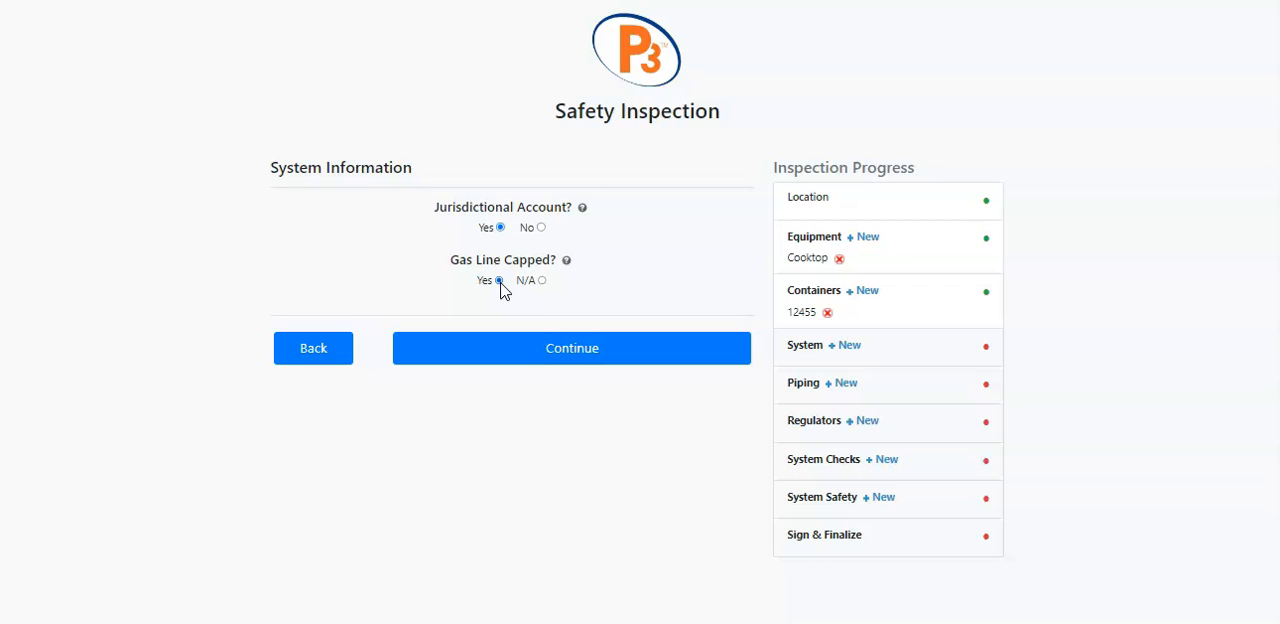
pyautogui.click(571, 348)
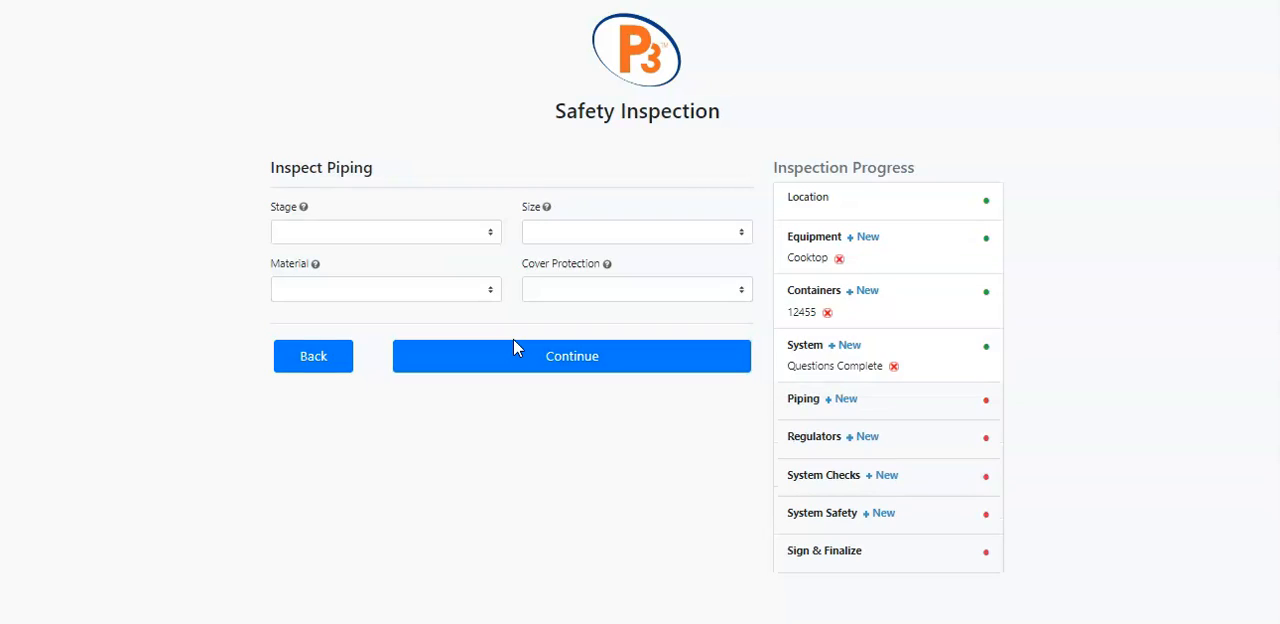
pyautogui.moveTo(551, 218)
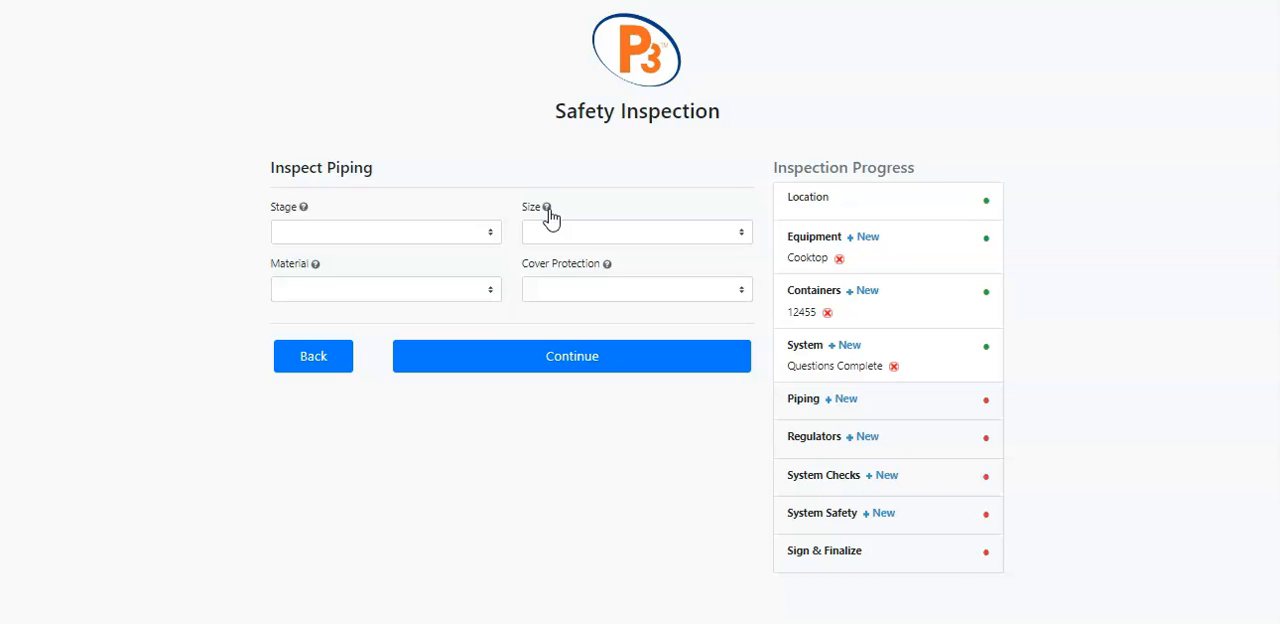
# Show the help pop-up for the Size field on the Inspect Piping page
pyautogui.click(546, 207)
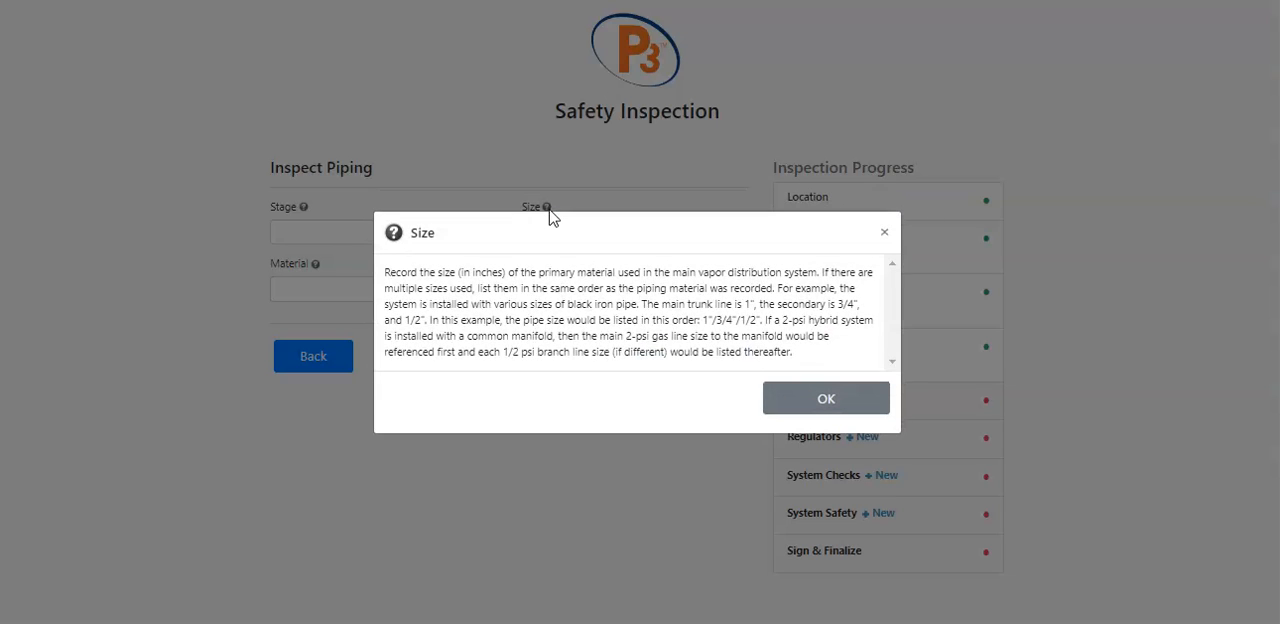